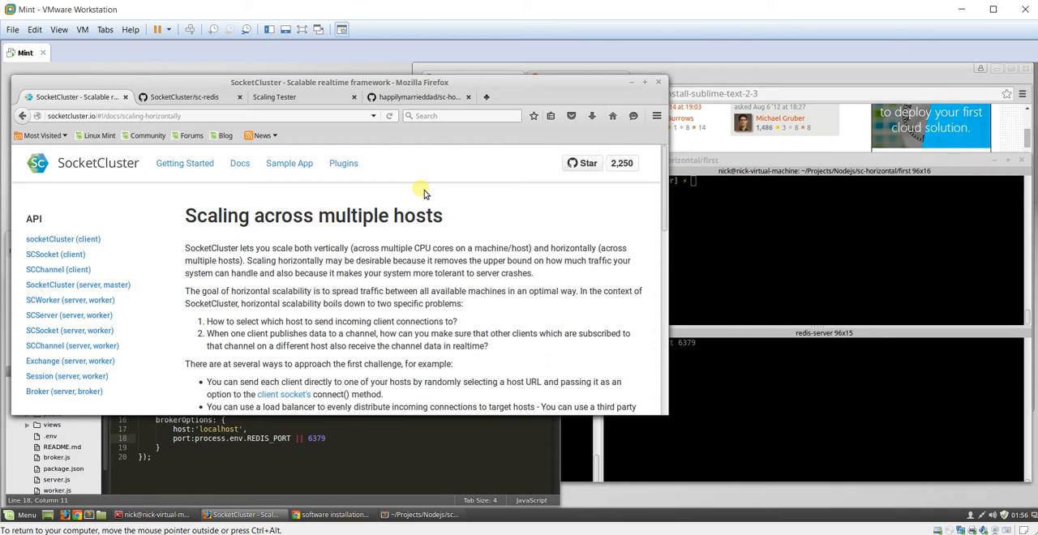
pyautogui.moveTo(331, 208)
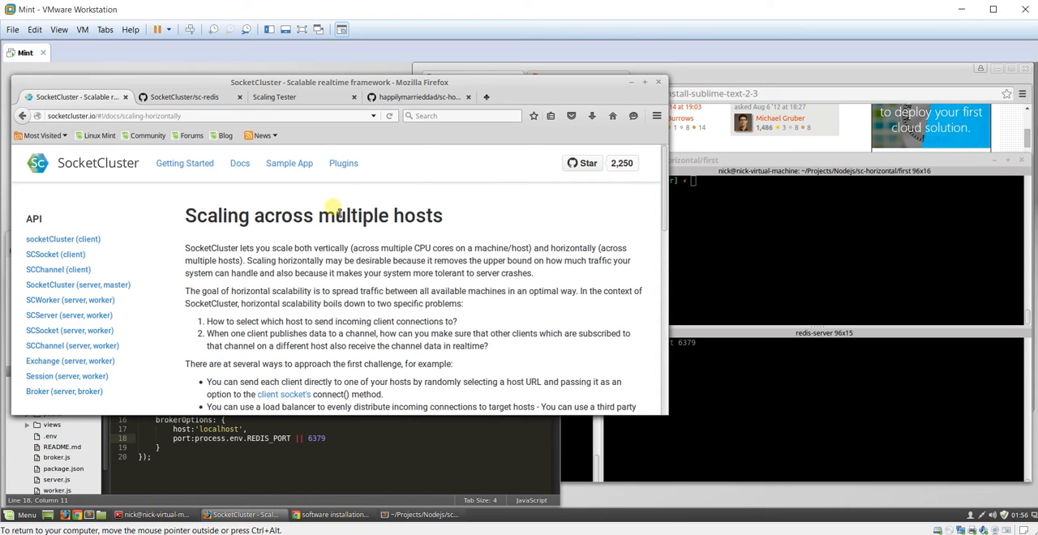
# Show the first project's server.js, highlighting workers, brokers and the Redis brokerOptions port.
pyautogui.click(422, 514)
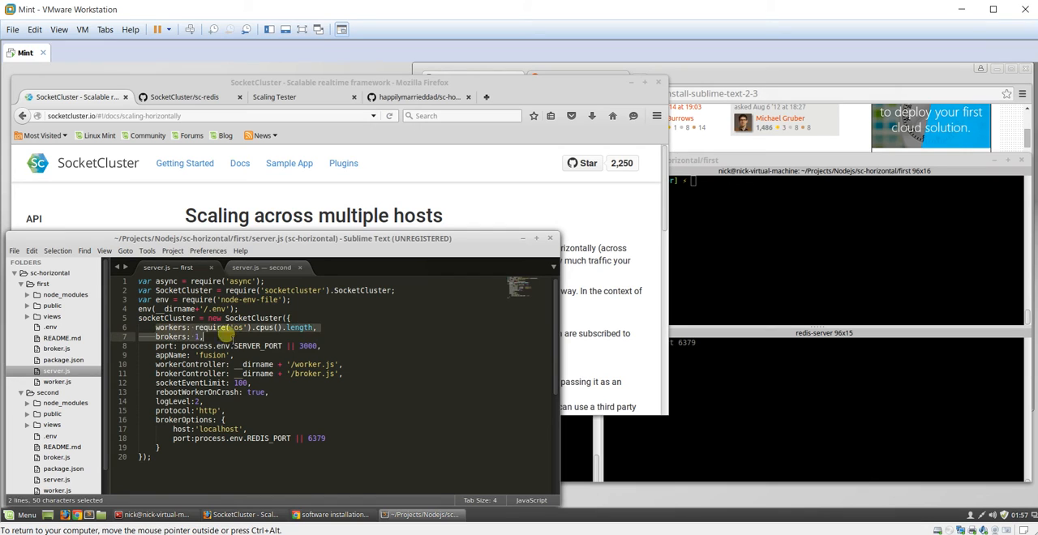
pyautogui.click(337, 328)
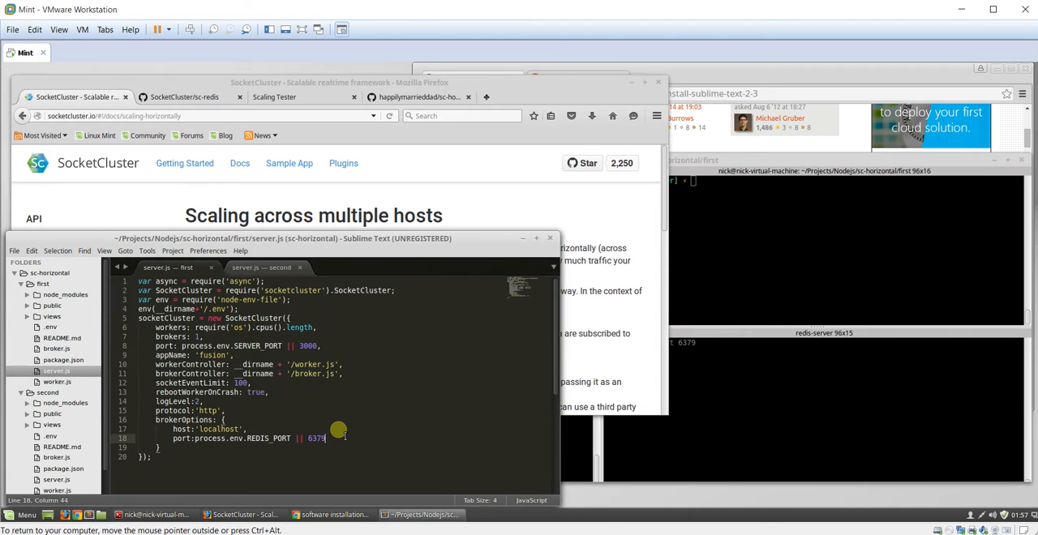
pyautogui.moveTo(289, 171)
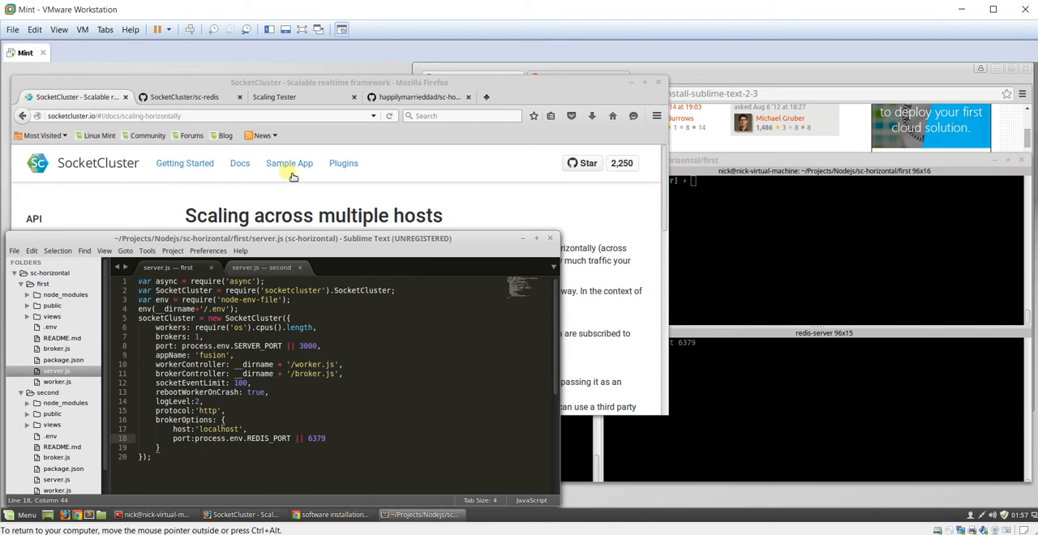
# Open the SocketCluster/sc-redis tab and scroll to its npm install and broker.js usage.
pyautogui.click(184, 96)
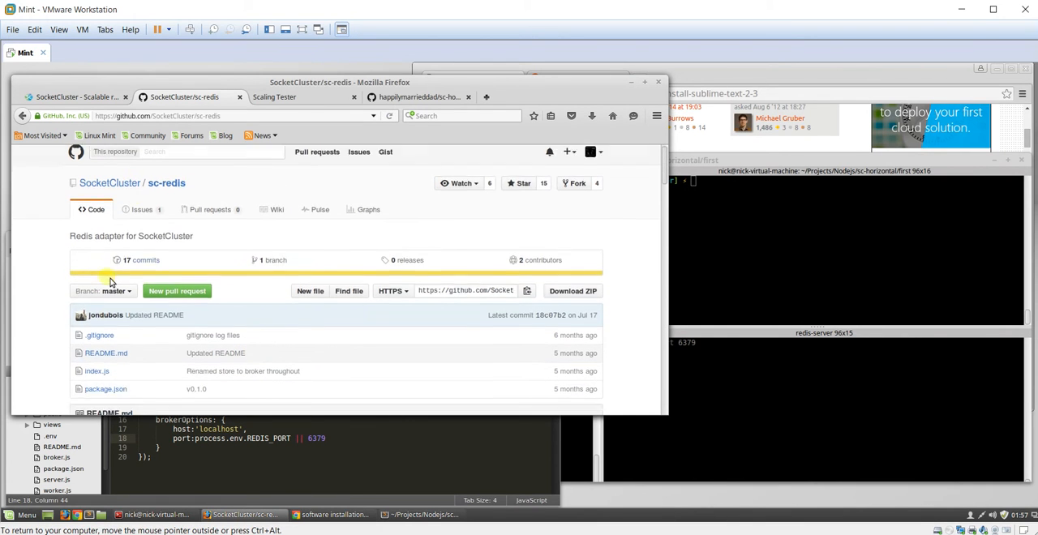
pyautogui.scroll(-3)
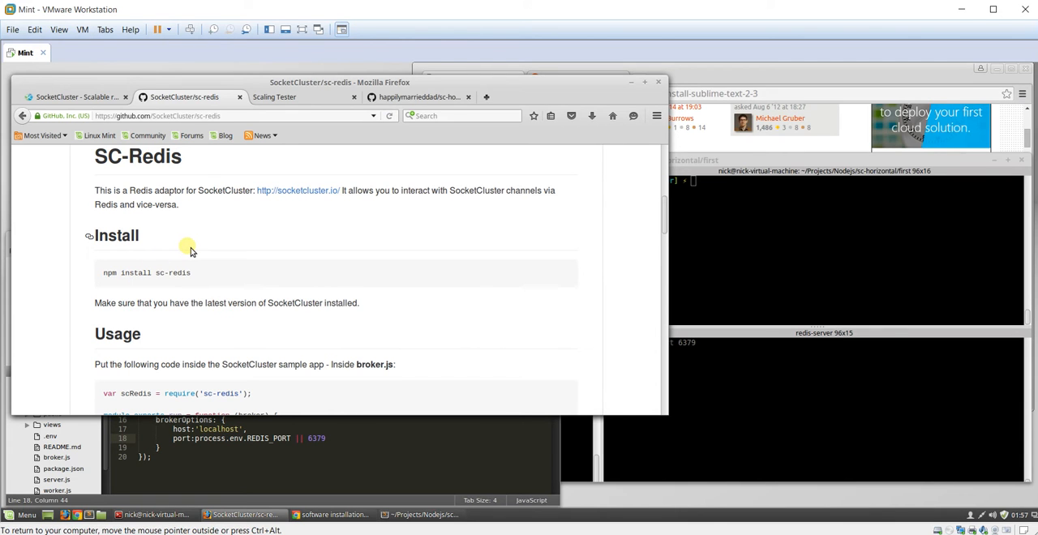
pyautogui.moveTo(283, 84)
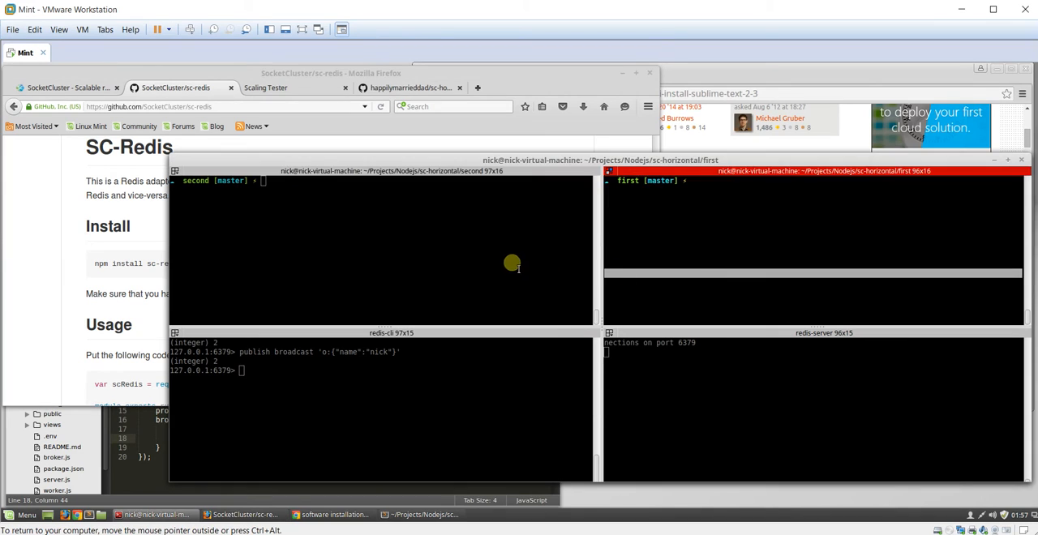
# Start a SocketCluster server with 'node server' in Terminator.
pyautogui.write('node se')
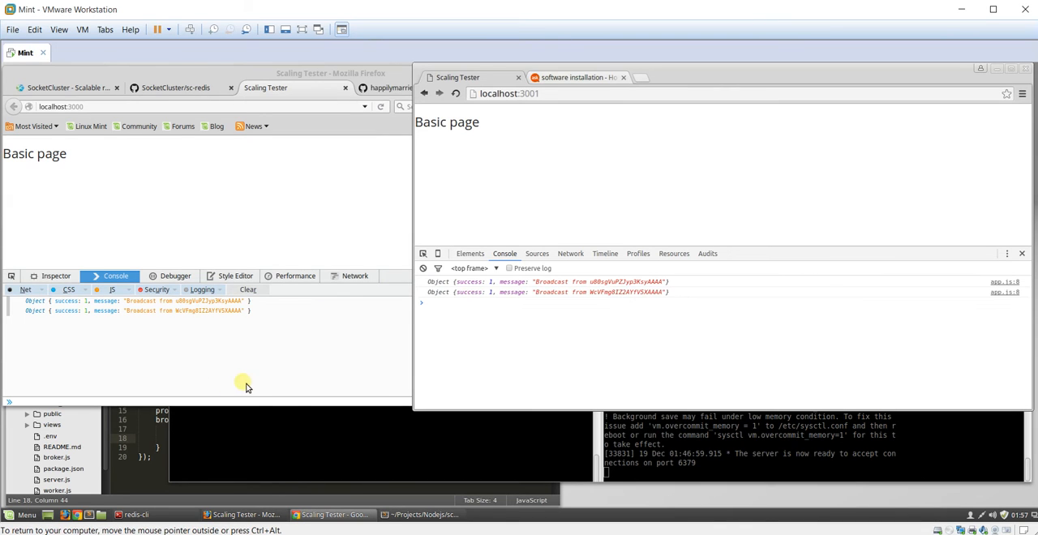
pyautogui.moveTo(357, 138)
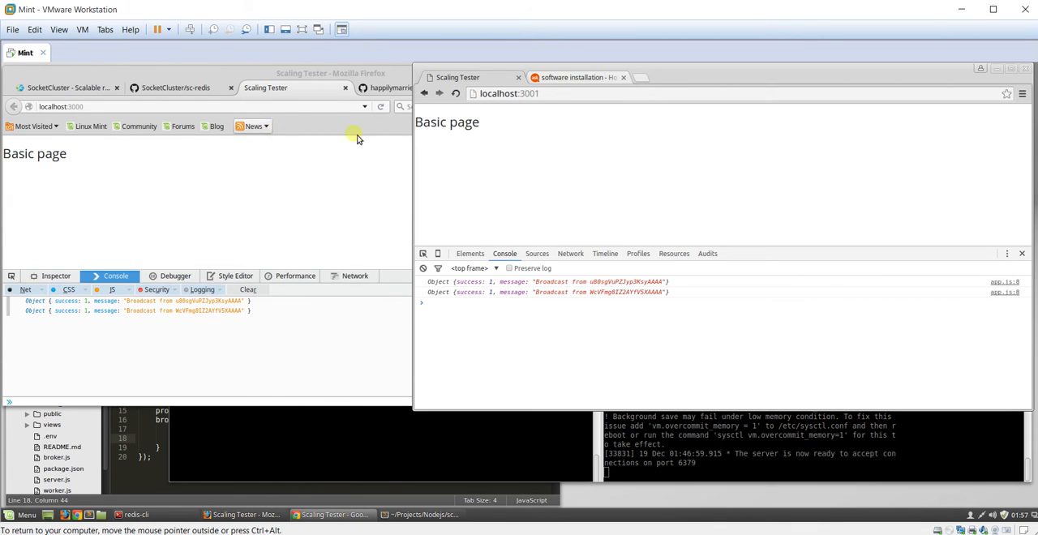
# Publish broadcast 'o:{"name":"nick"}' from the redis-cli pane.
pyautogui.click(136, 514)
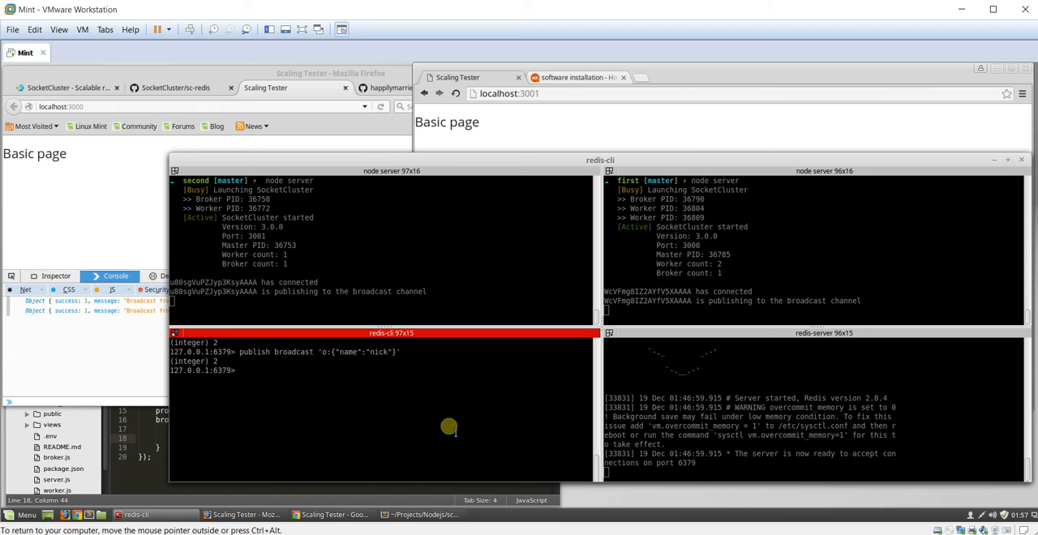
pyautogui.write('publish broadcast \'o:{"name":"nick"}\'')
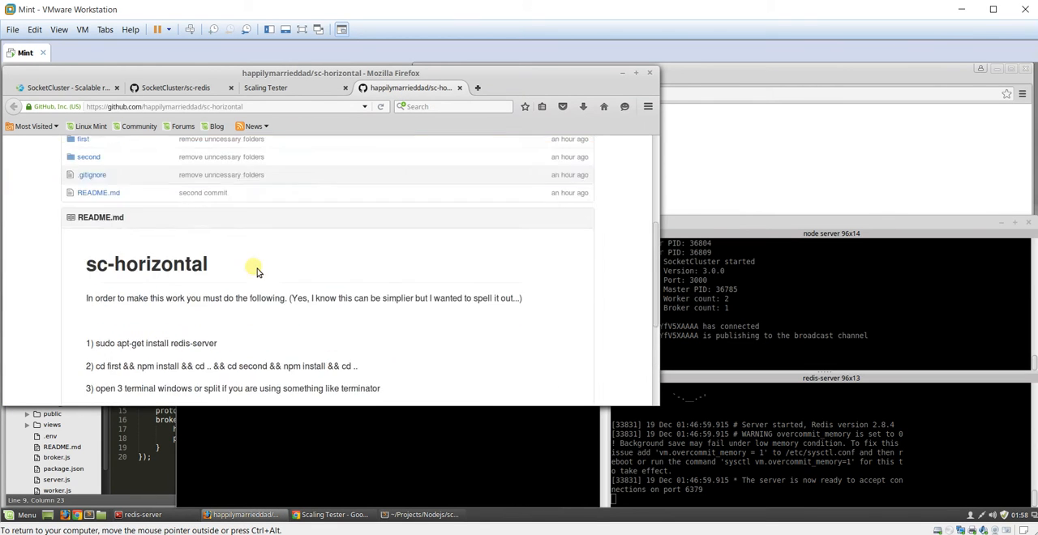
# Scroll the sc-horizontal README to its six setup steps, ending with the redis-cli broadcast.
pyautogui.scroll(3)
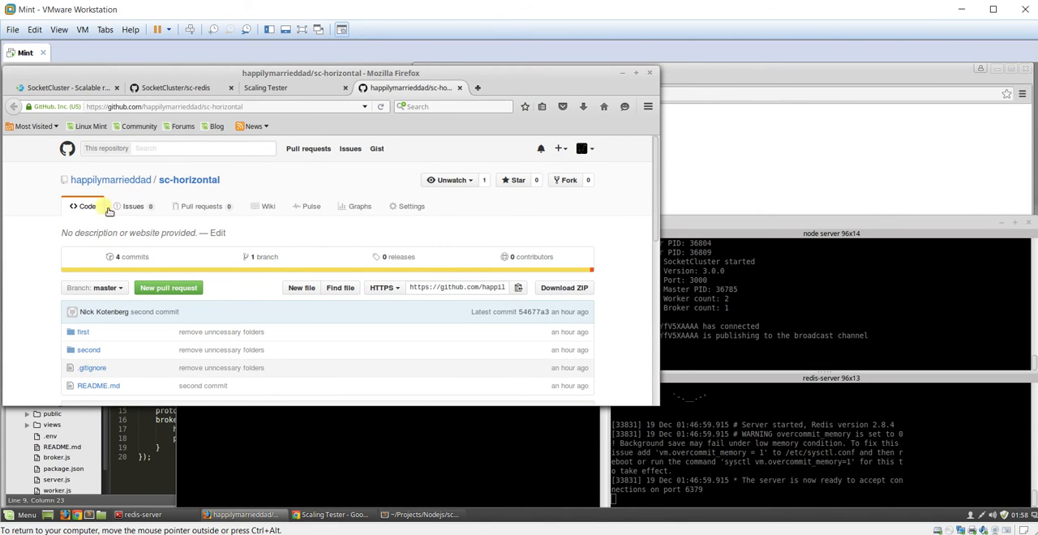
pyautogui.scroll(-3)
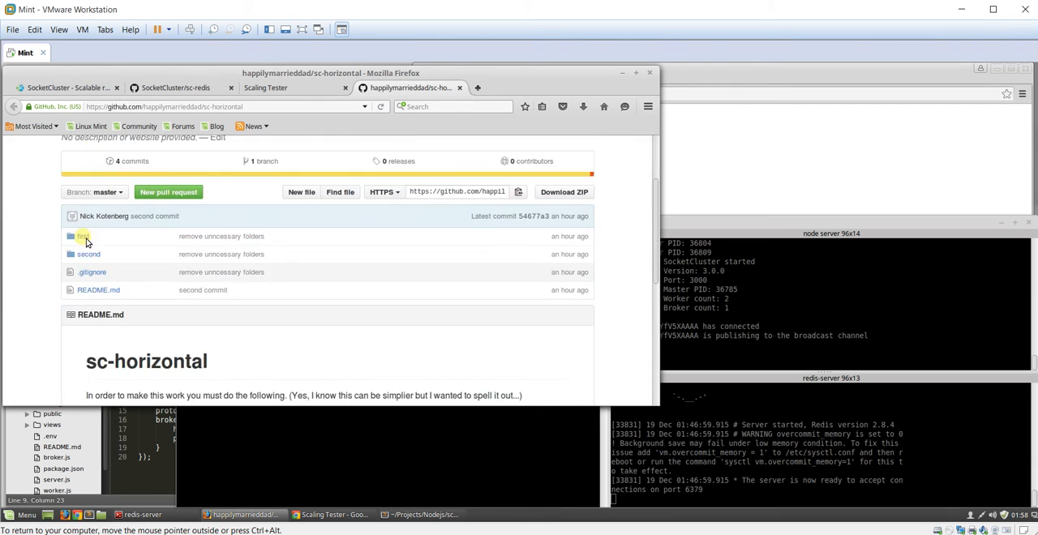
pyautogui.scroll(-3)
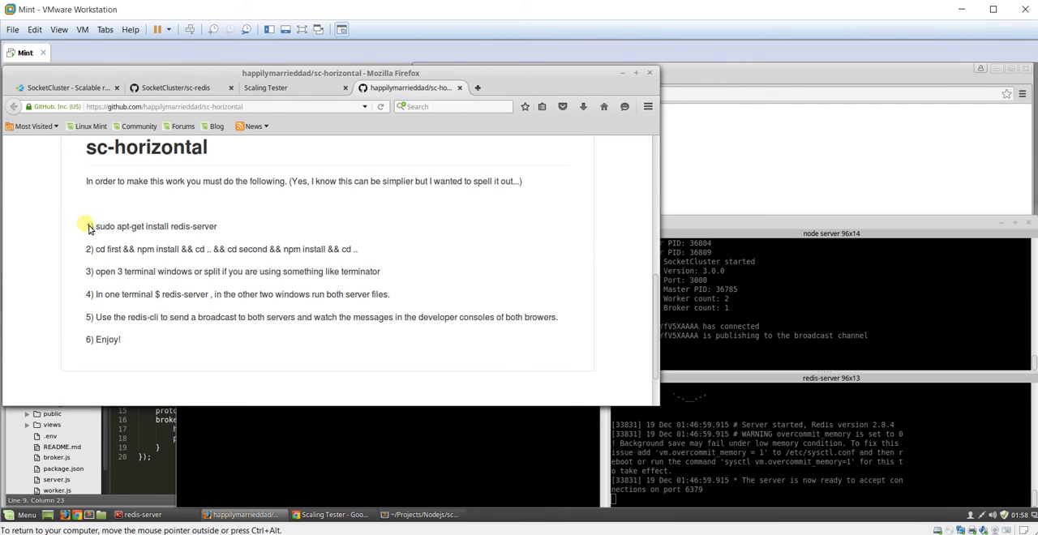
pyautogui.moveTo(149, 313)
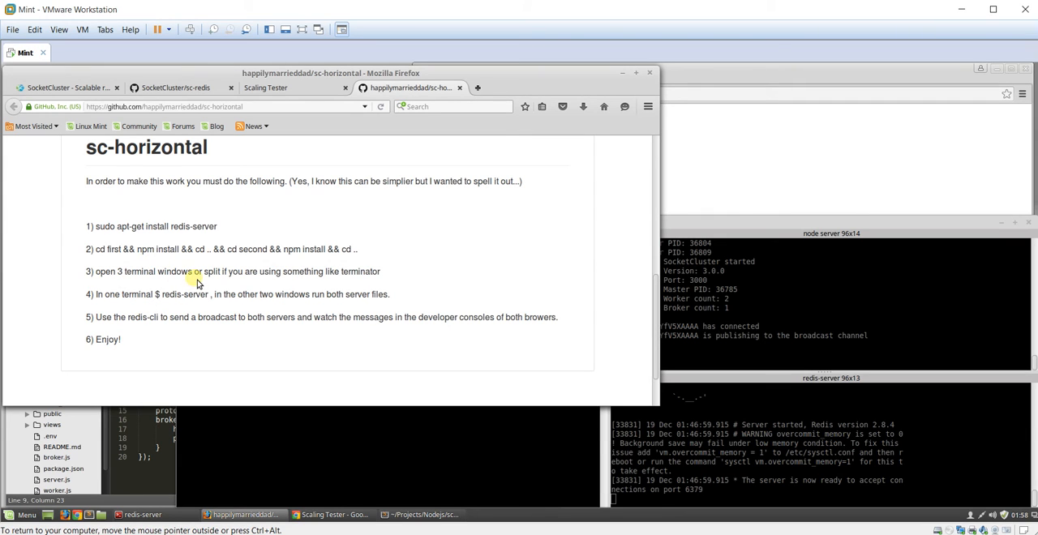
pyautogui.moveTo(229, 295)
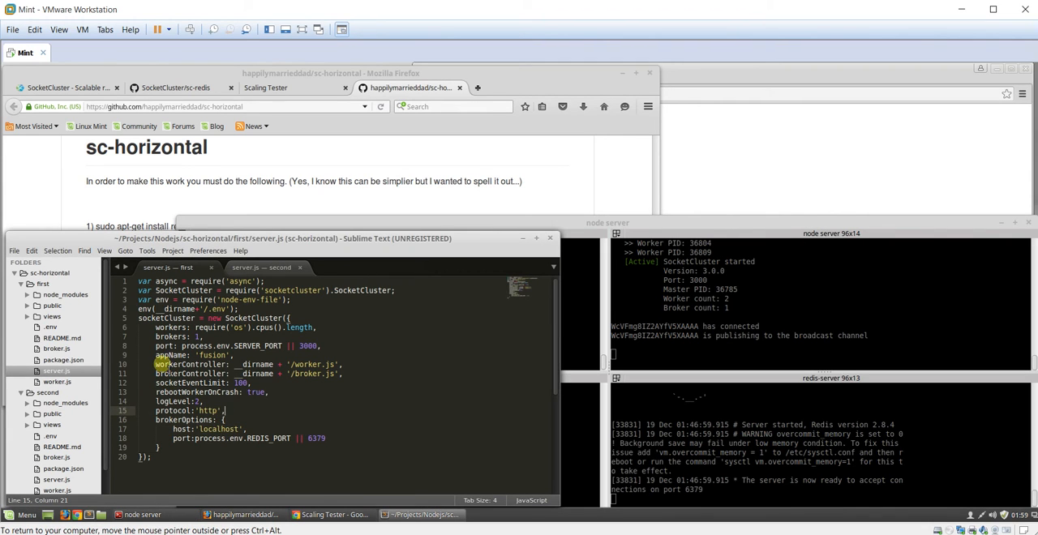
# Open broker.js from the first folder in the Sublime Text sidebar.
pyautogui.click(57, 348)
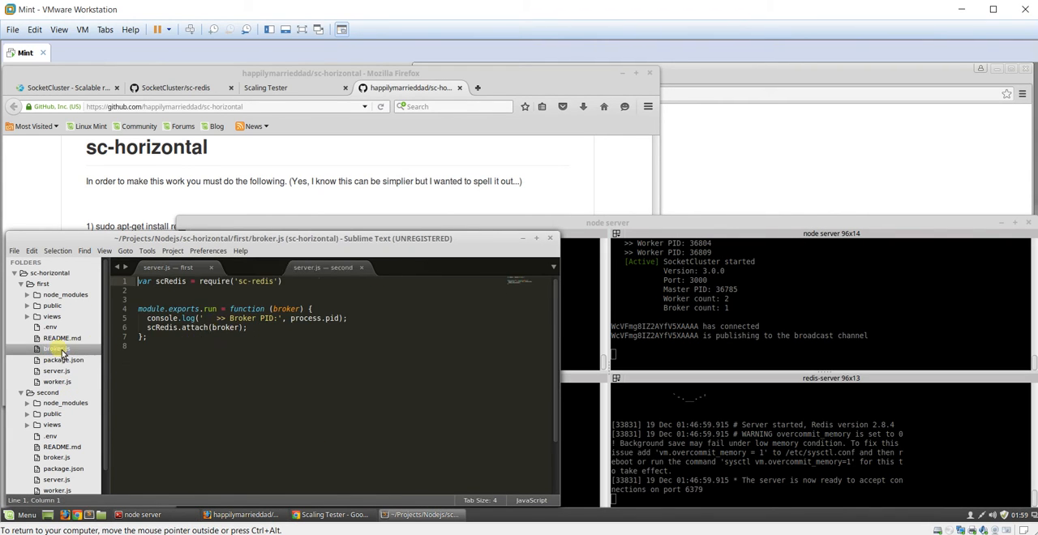
pyautogui.click(55, 348)
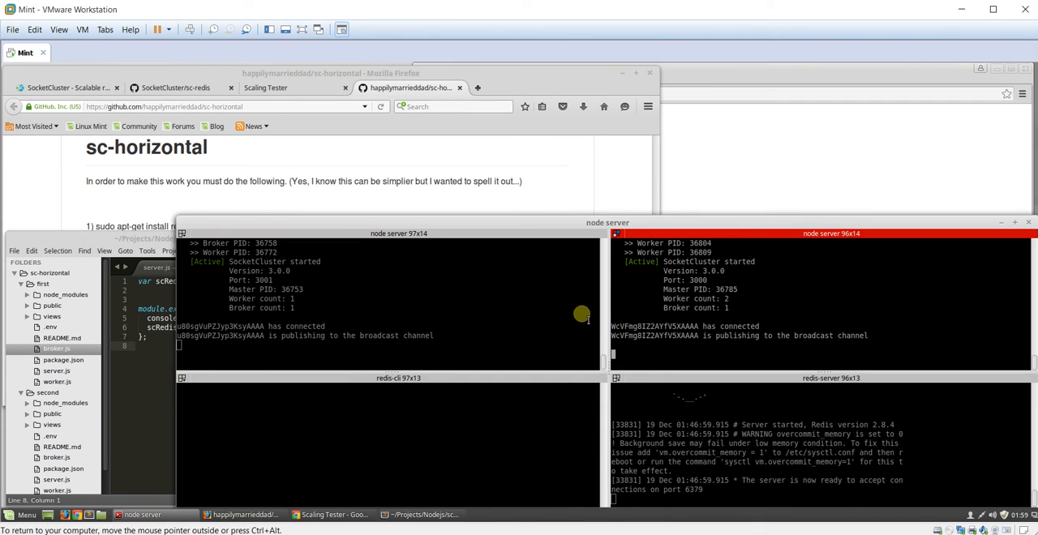
pyautogui.moveTo(670, 314)
pyautogui.write('s')
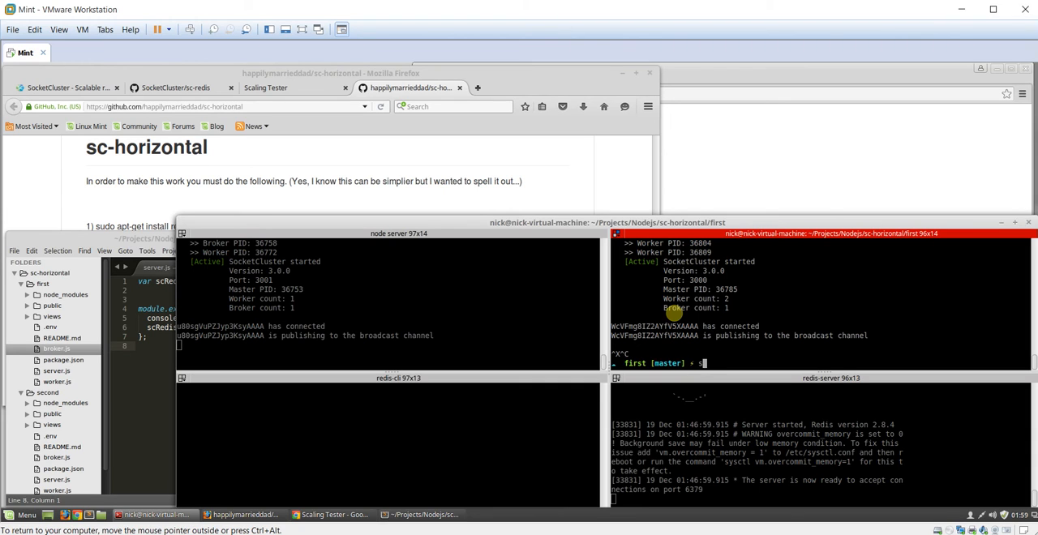
# Abandon the half-typed socketcluster create and 'npm install sc-redis --save' commands.
pyautogui.write('ocketcluster create')
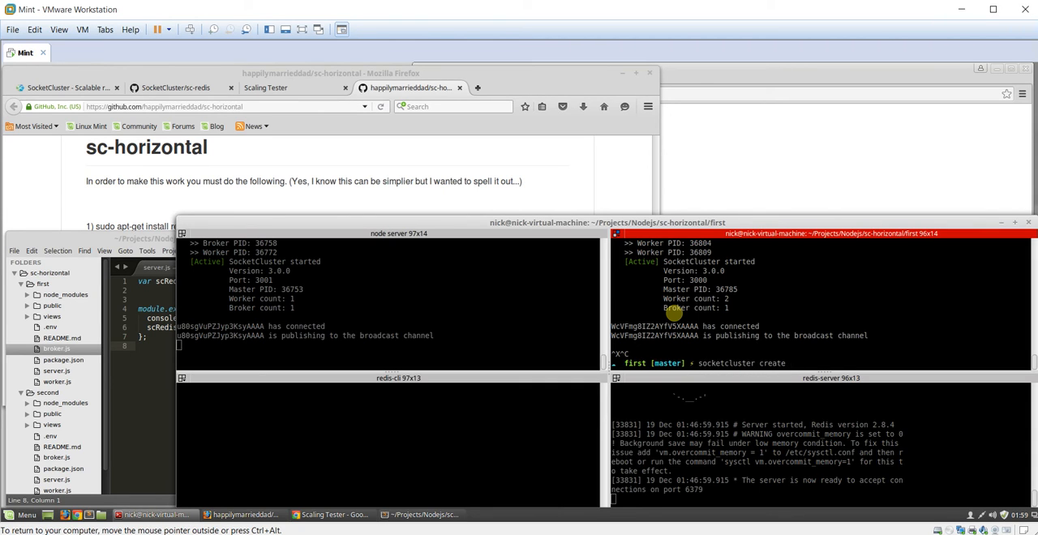
pyautogui.write('nam')
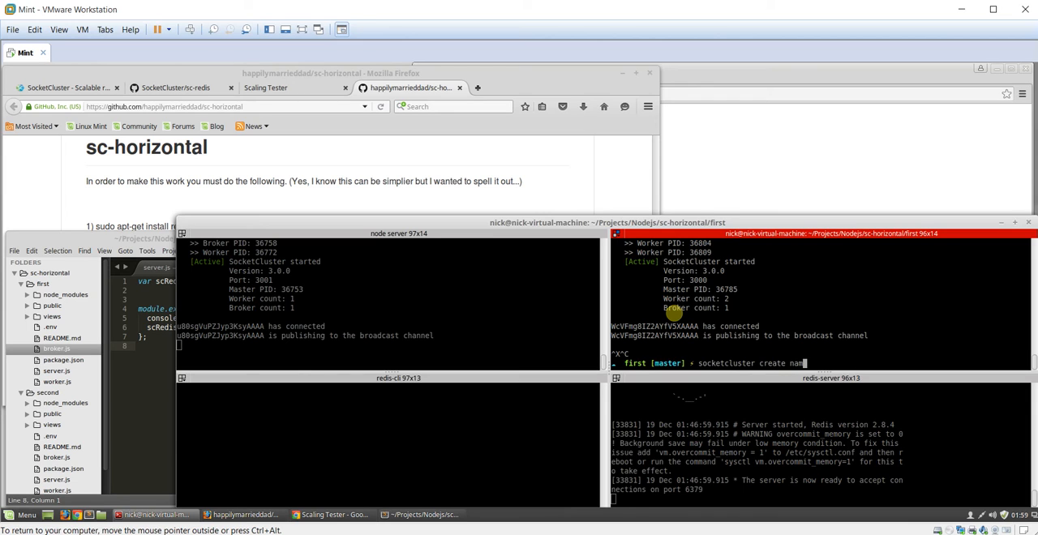
pyautogui.press('ctrl+u')
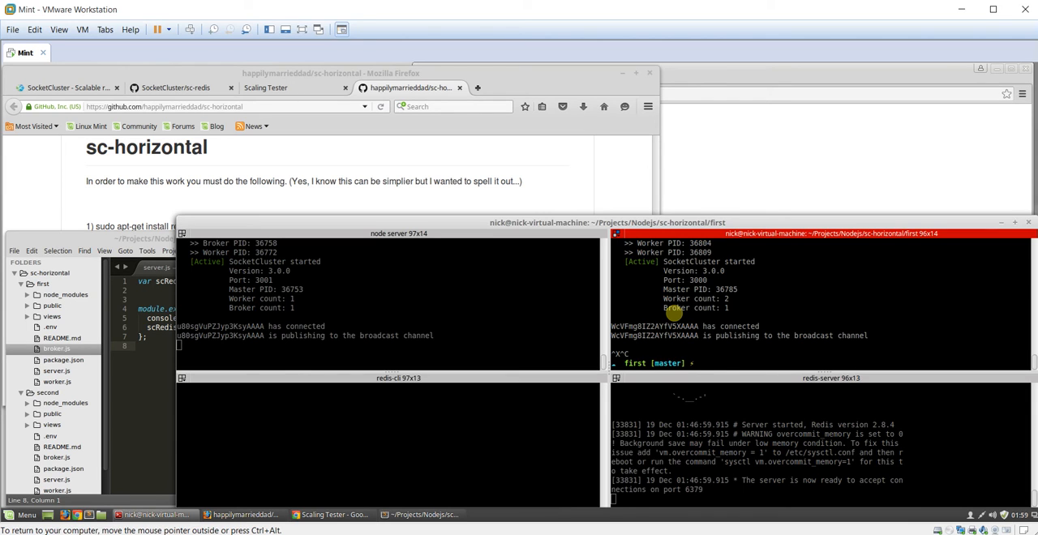
pyautogui.write('npm install sc-redi')
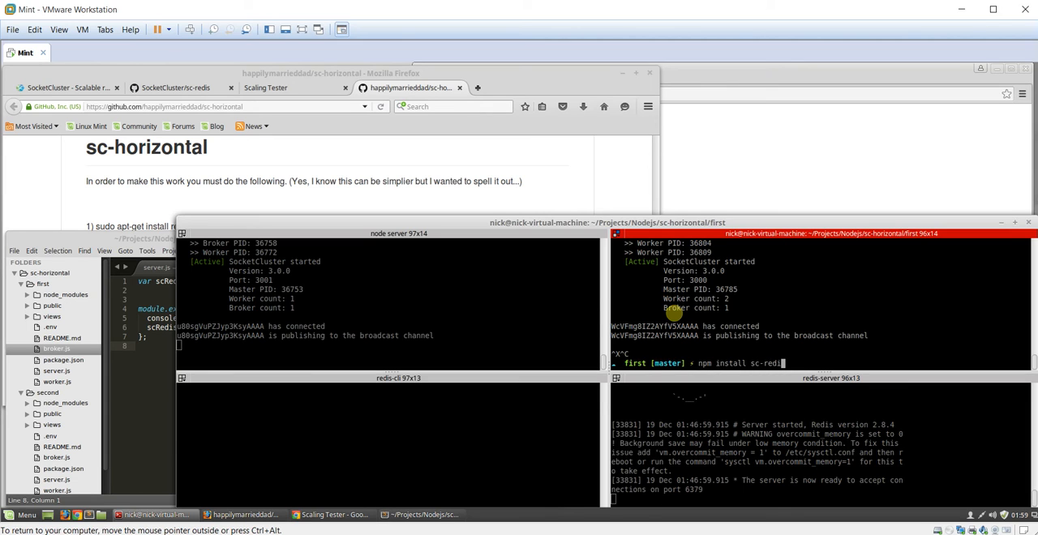
pyautogui.write('--save')
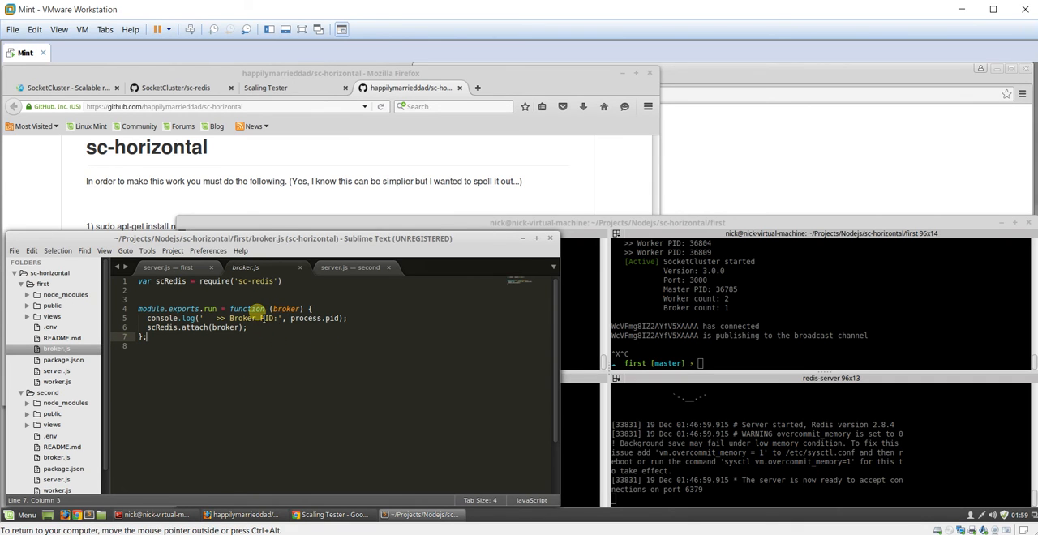
# Open second/server.js, highlight its localhost broker host, then open second/worker.js.
pyautogui.click(350, 267)
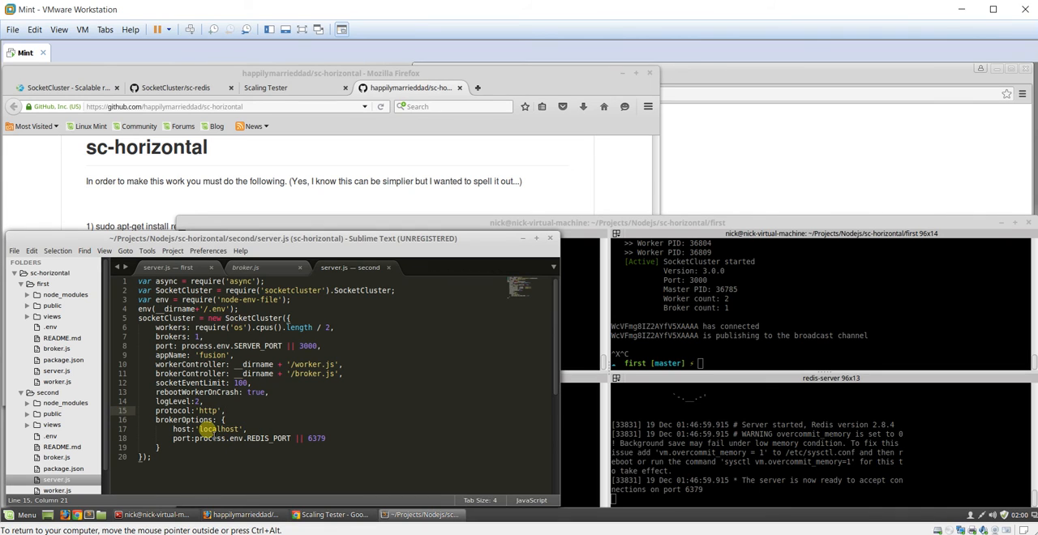
pyautogui.doubleClick(219, 428)
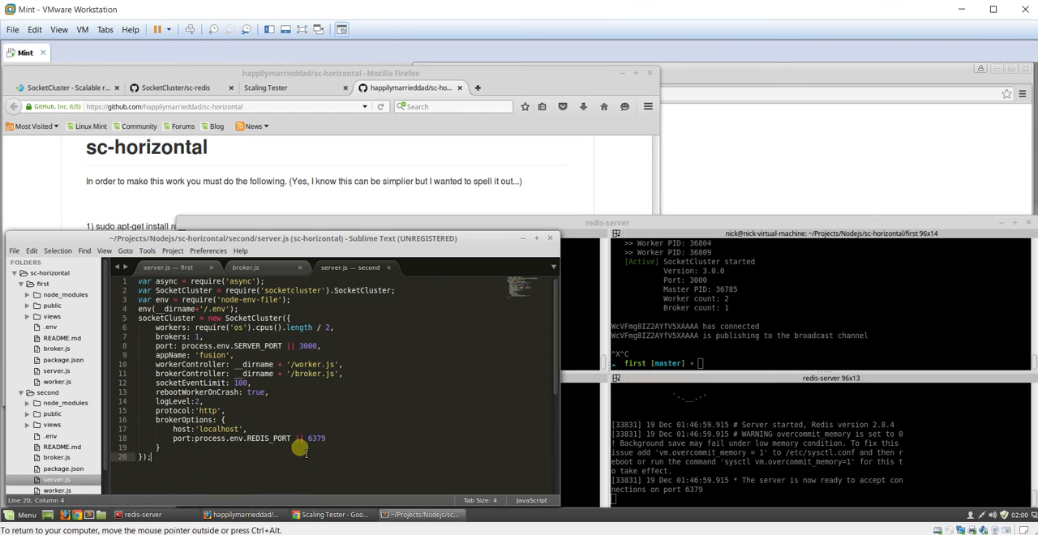
pyautogui.click(50, 436)
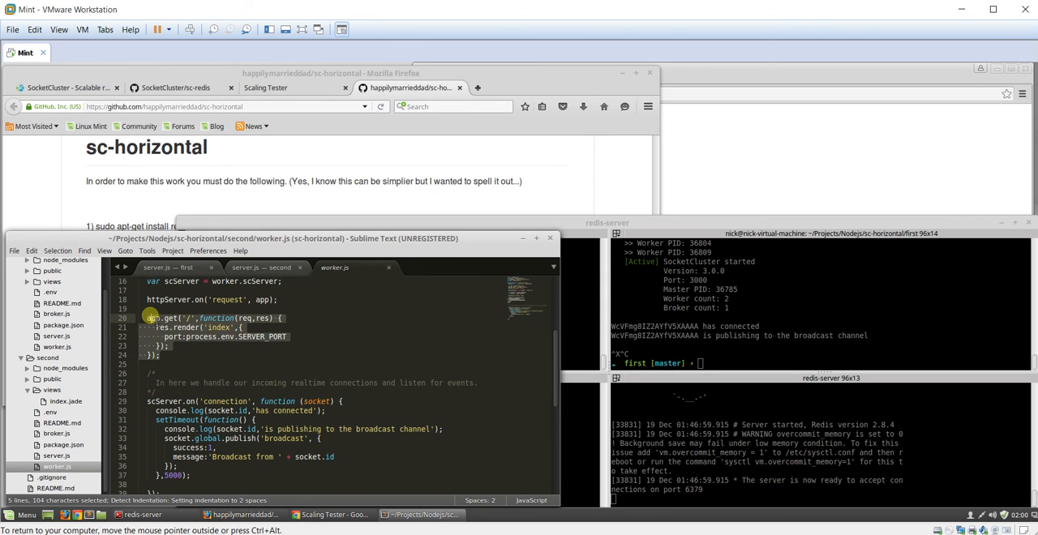
# Open second/views/index.jade and expand the second project's public folder.
pyautogui.click(180, 327)
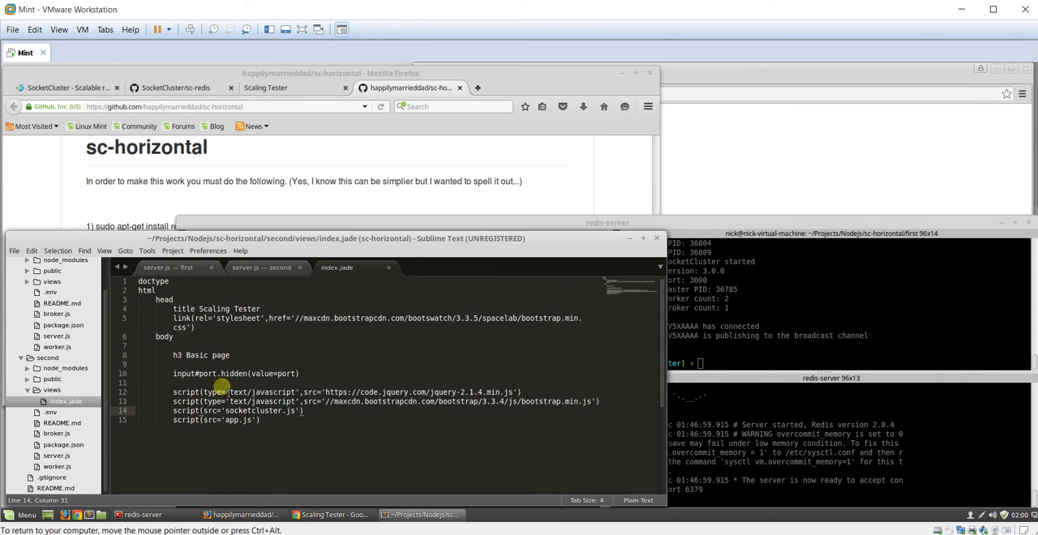
pyautogui.click(52, 380)
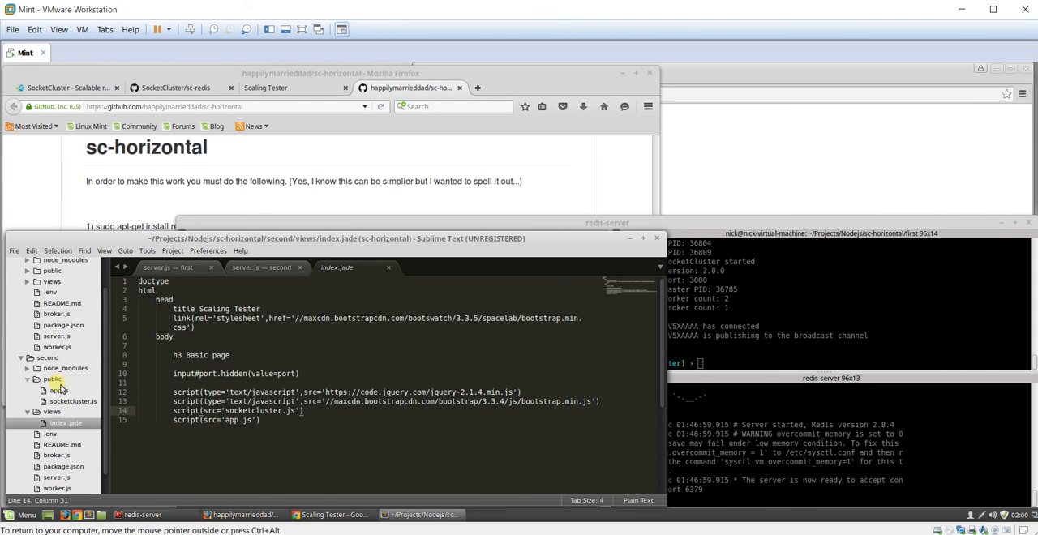
# Open second/public/app.js, revisit the index.jade tab, then return to app.js.
pyautogui.click(58, 390)
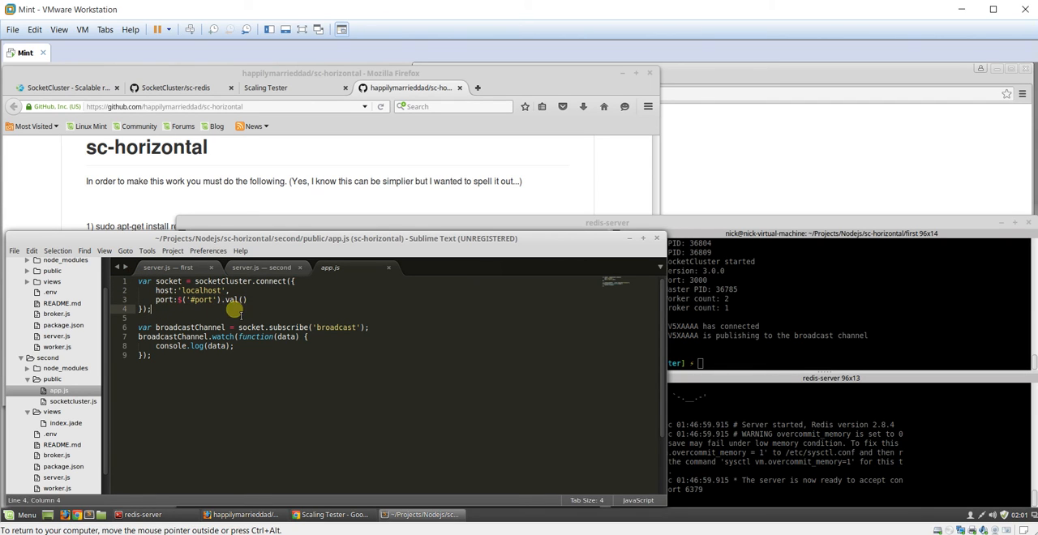
pyautogui.moveTo(84, 364)
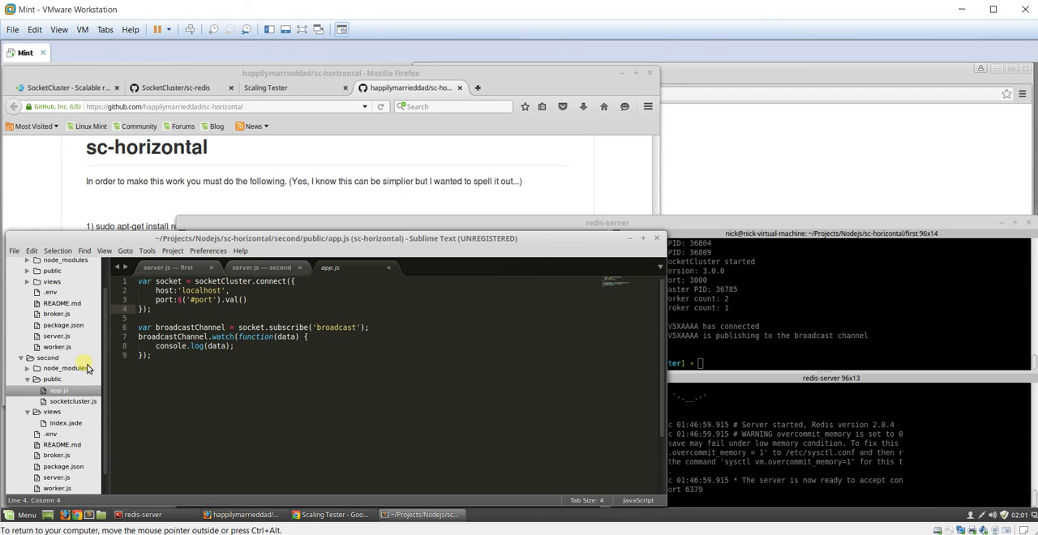
pyautogui.click(66, 422)
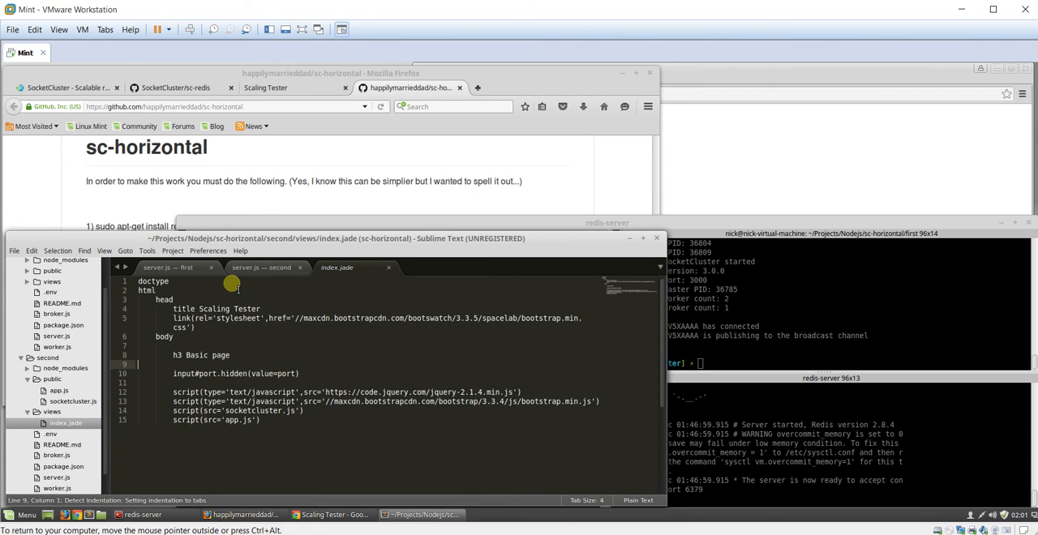
pyautogui.click(334, 268)
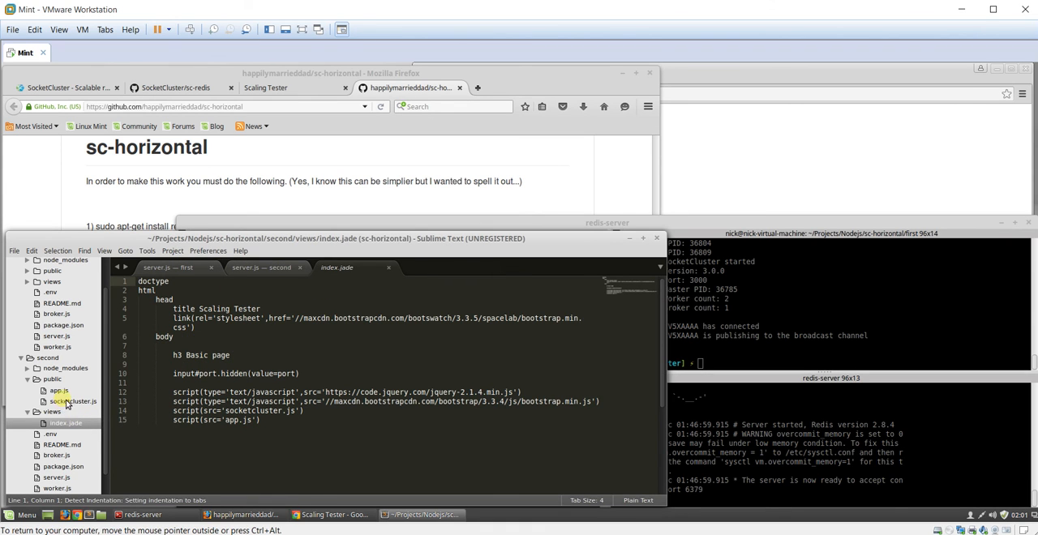
pyautogui.click(58, 390)
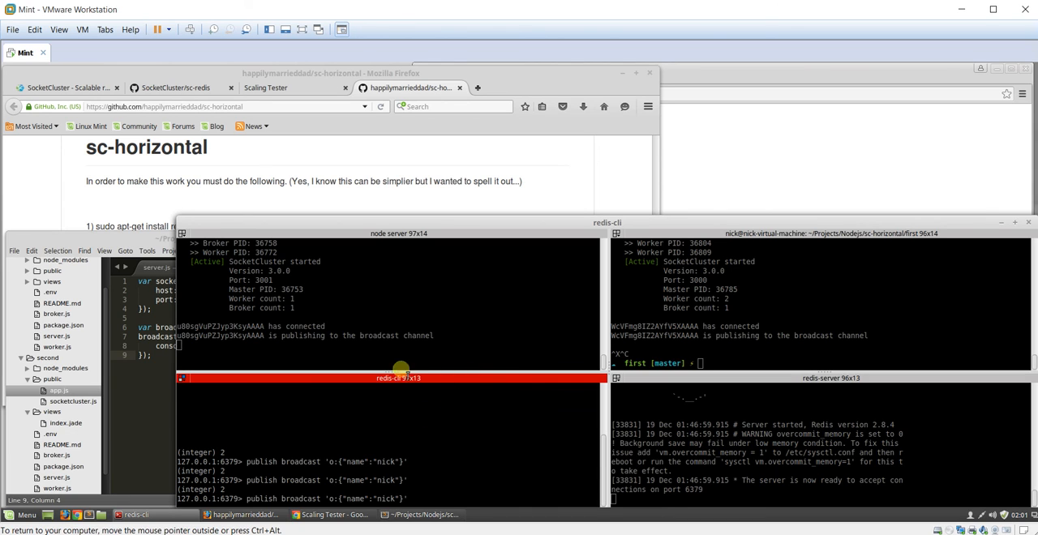
pyautogui.moveTo(576, 334)
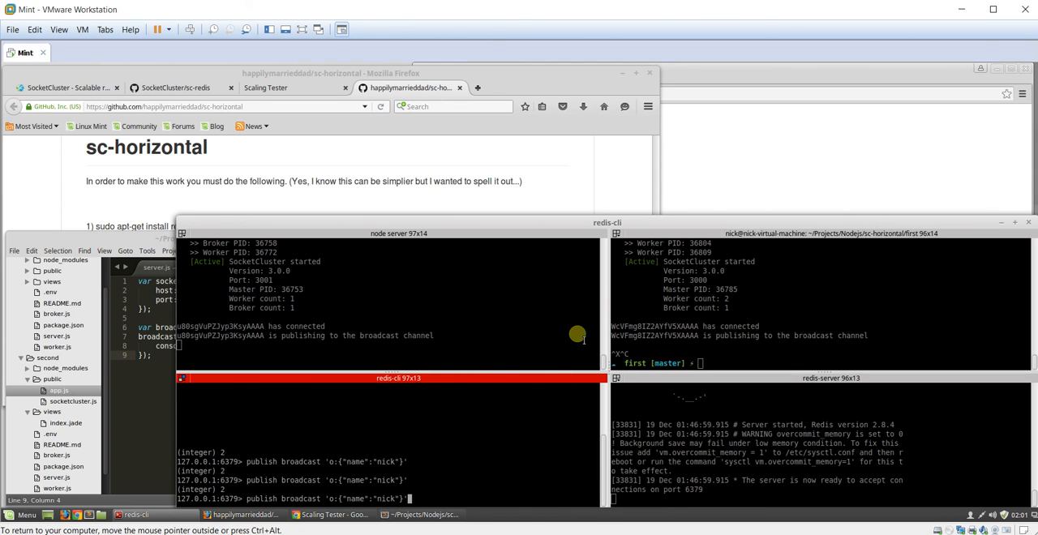
pyautogui.moveTo(474, 340)
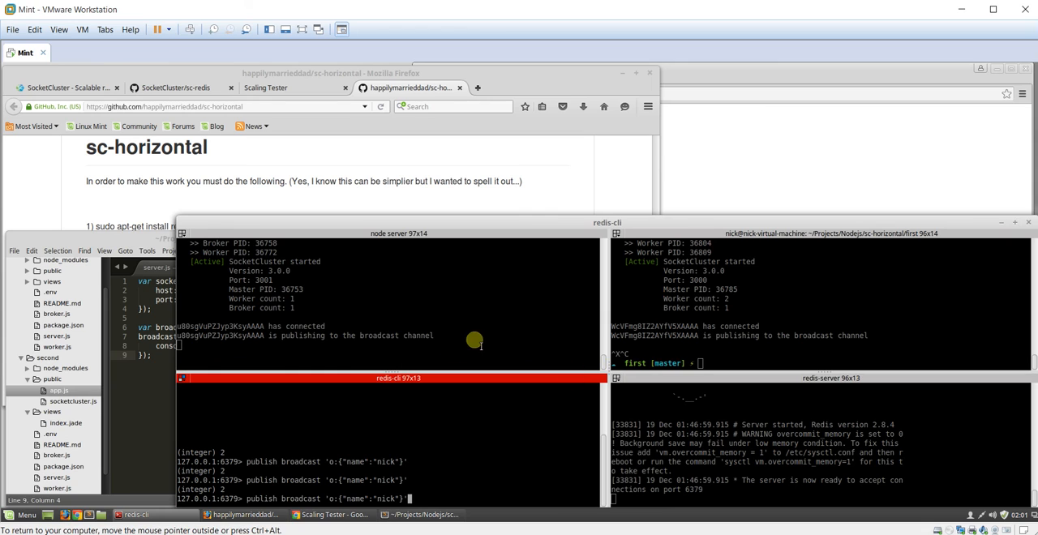
pyautogui.moveTo(434, 345)
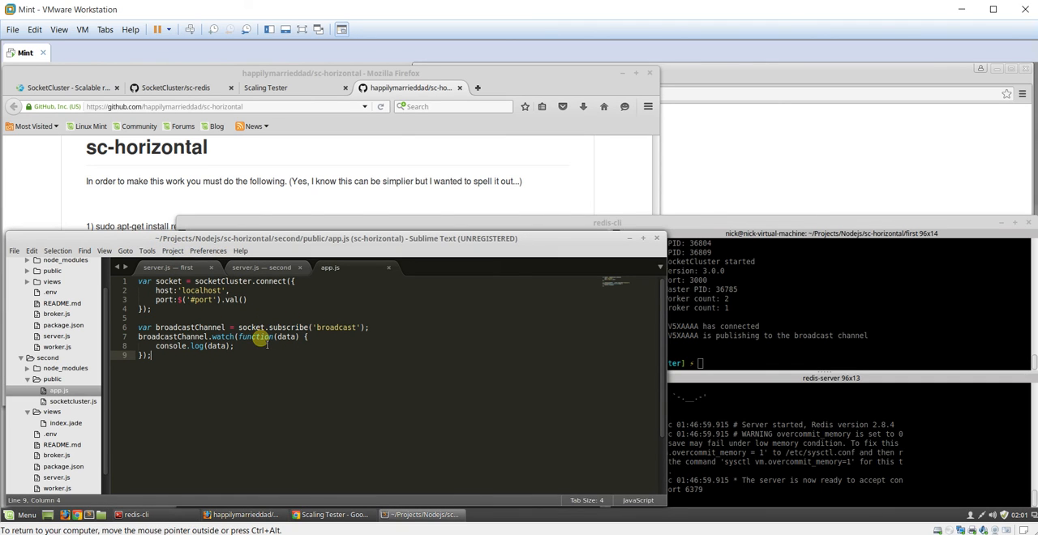
pyautogui.moveTo(192, 367)
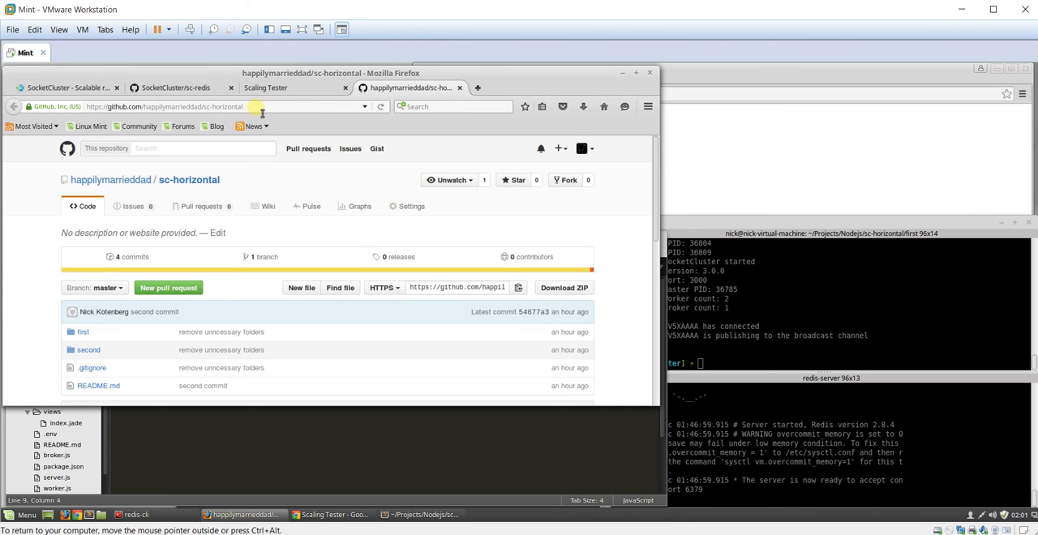
# Scroll the sc-horizontal GitHub page to the README's redis-server and npm install steps.
pyautogui.scroll(-3)
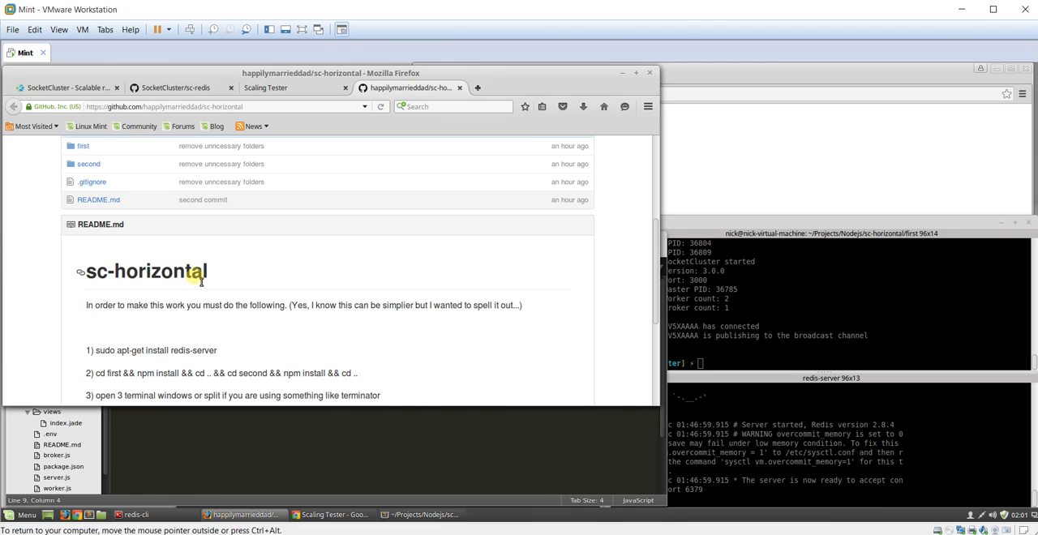
pyautogui.moveTo(227, 267)
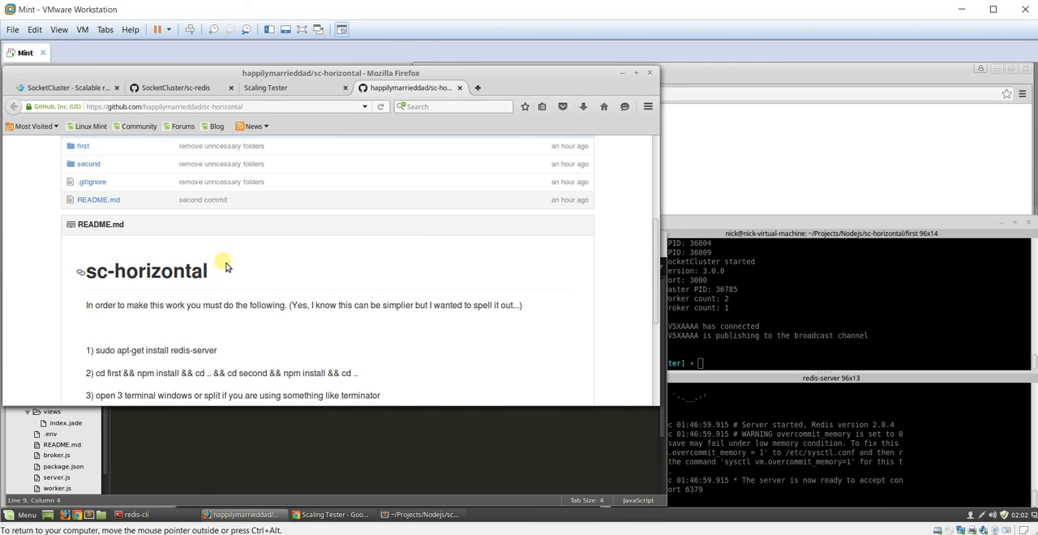